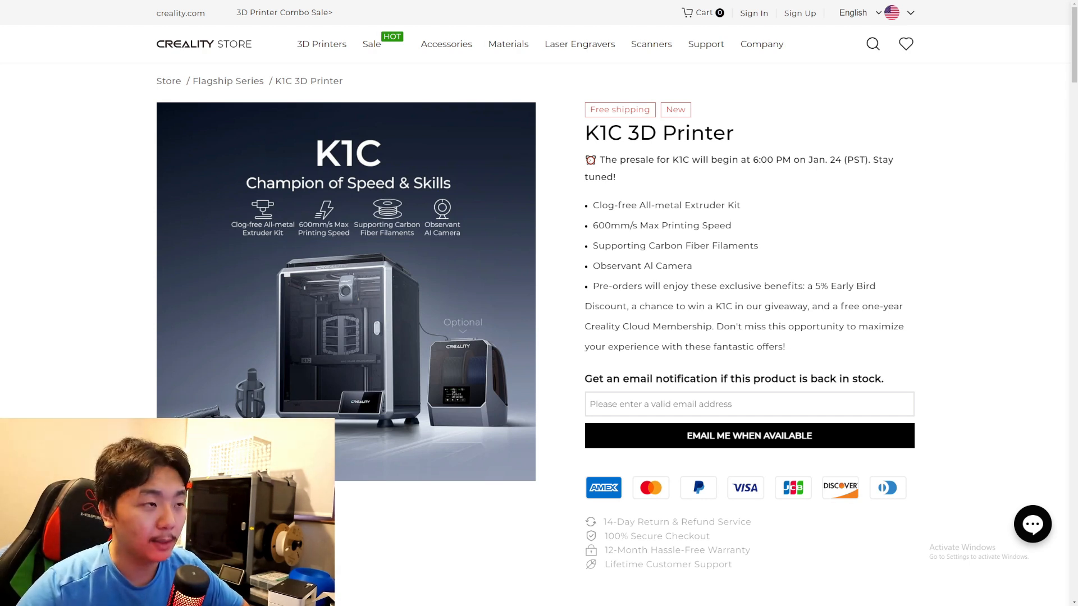
Step: Scroll down past the banner, launch timeline and Pre-order Benefits to the K1 Series Comparison table
scroll(down, 3)
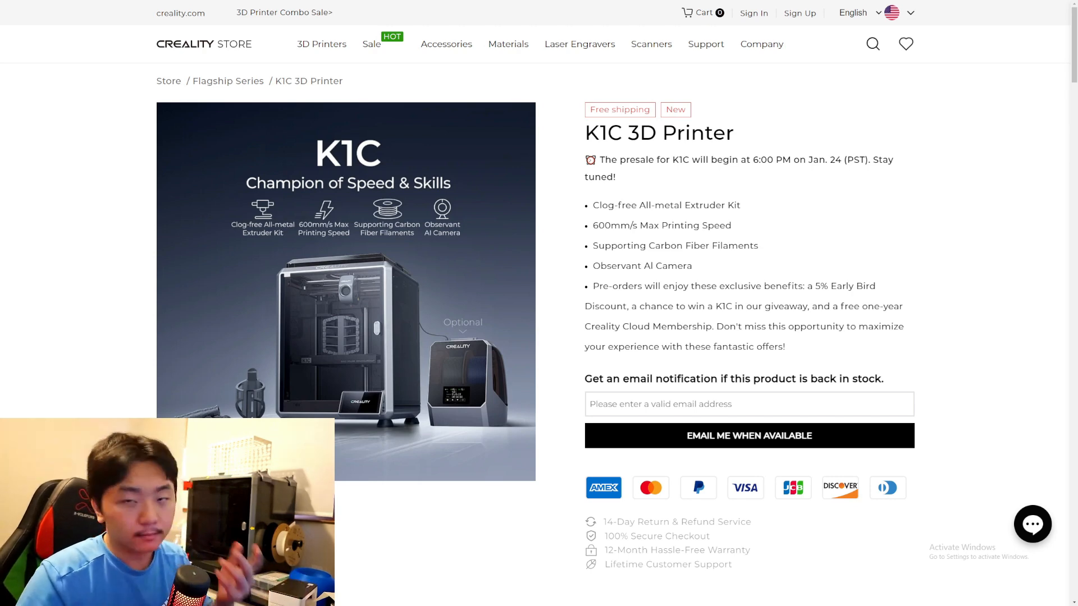
scroll(down, 3)
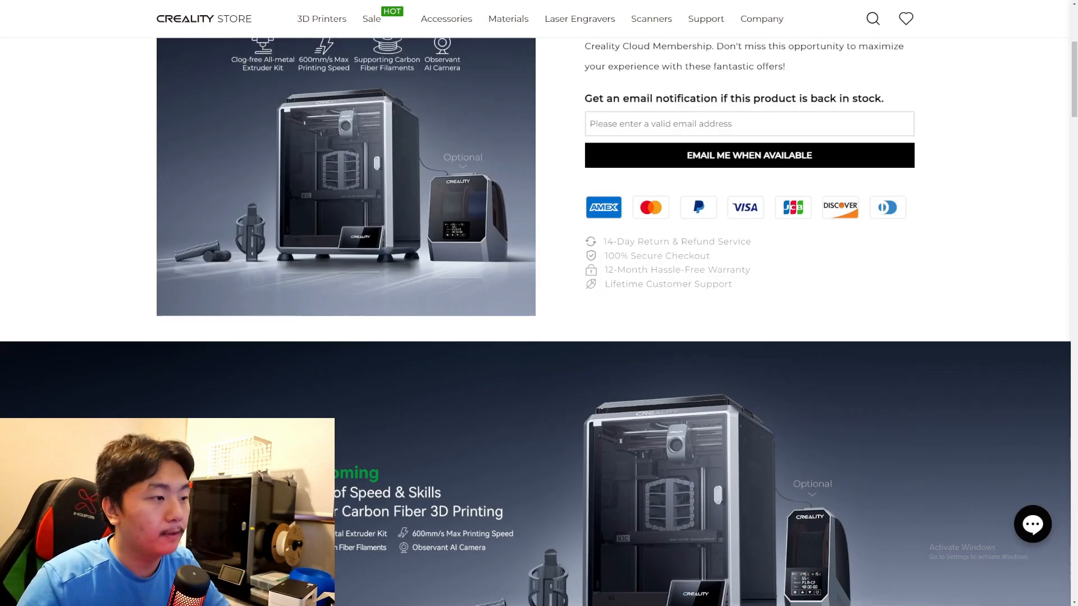
scroll(down, 3)
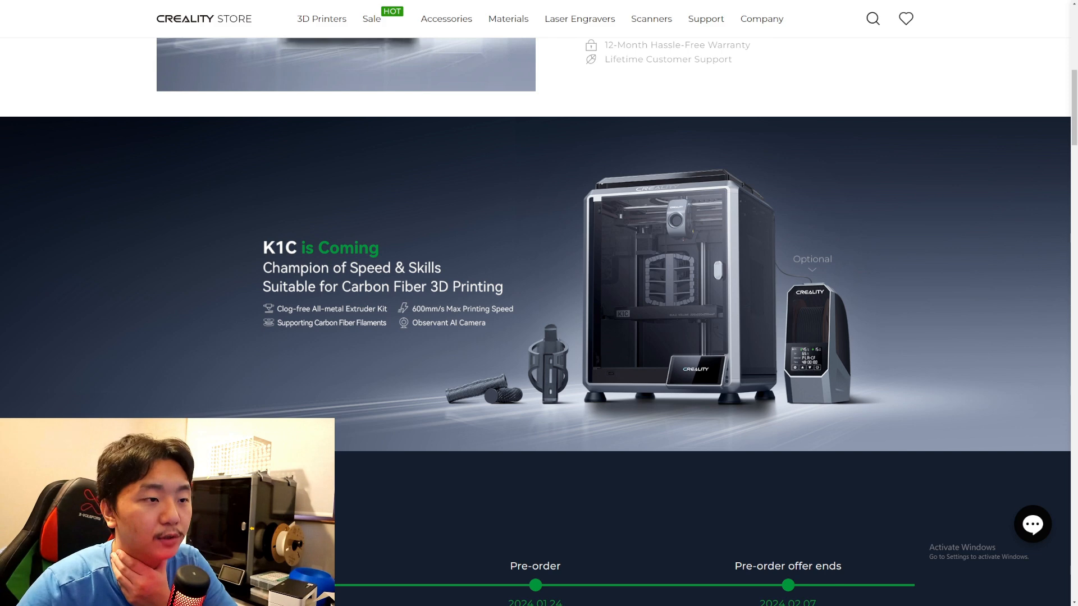
scroll(down, 3)
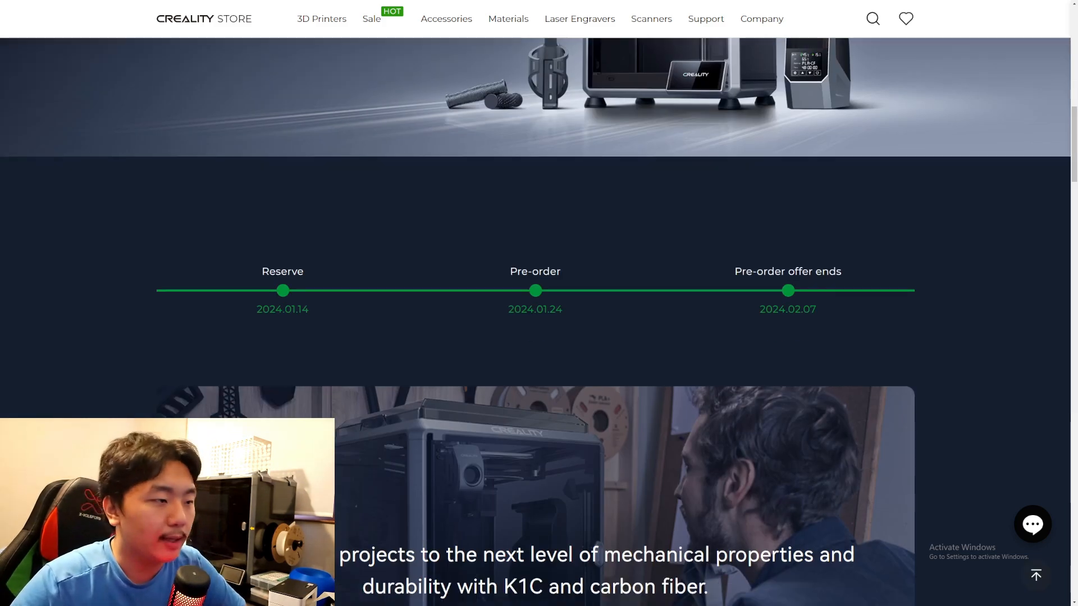
scroll(down, 3)
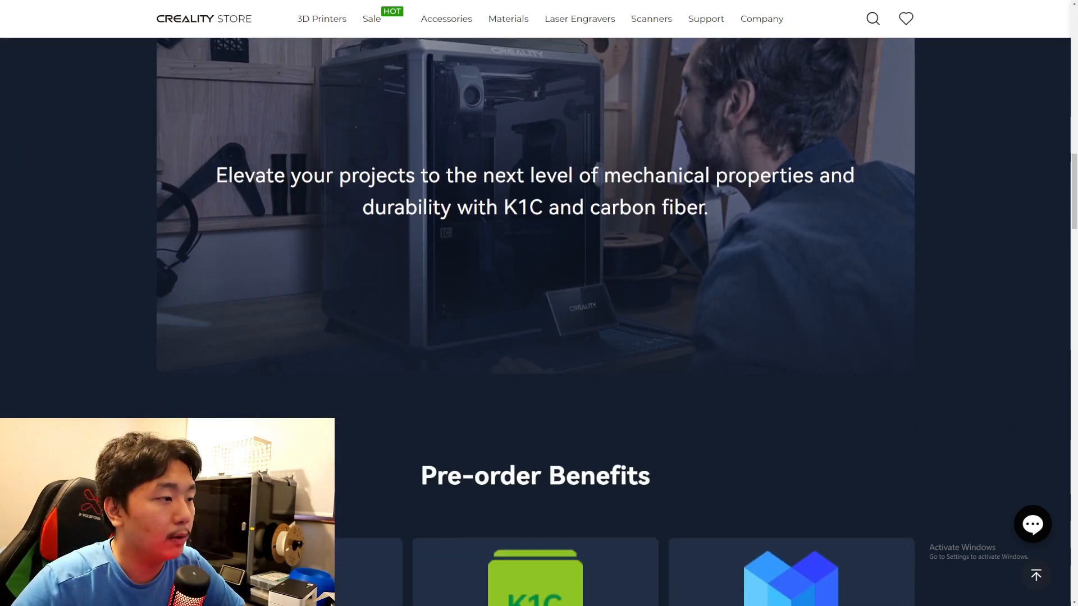
scroll(down, 3)
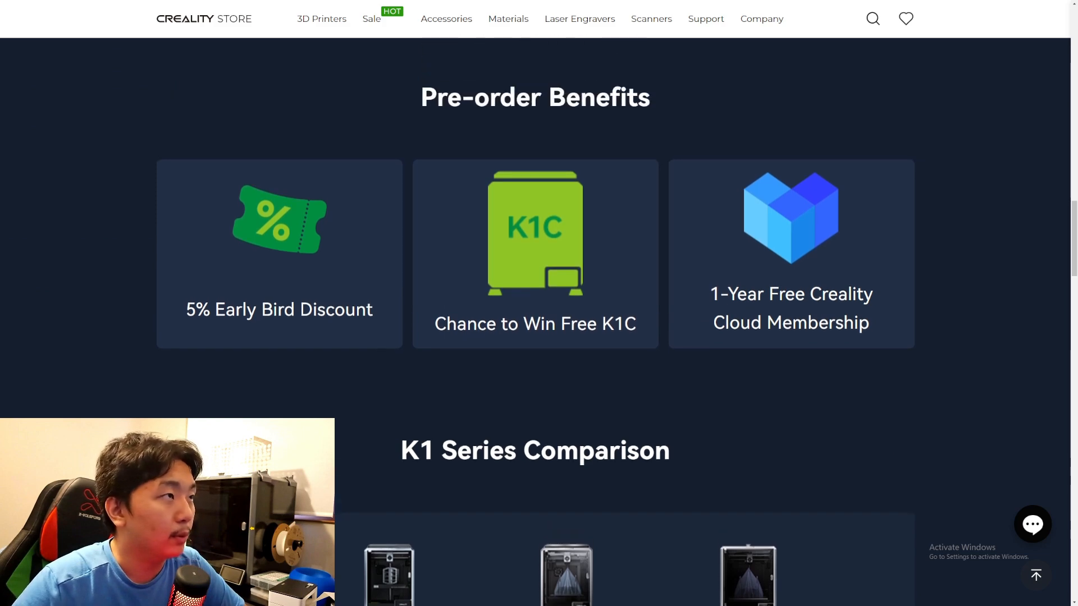
scroll(down, 3)
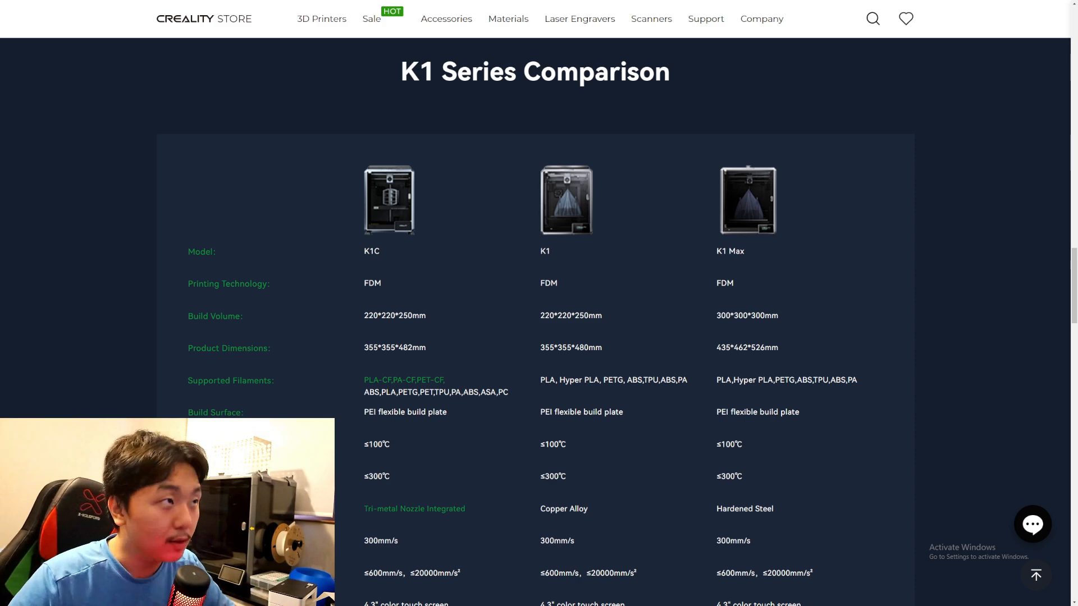
scroll(down, 3)
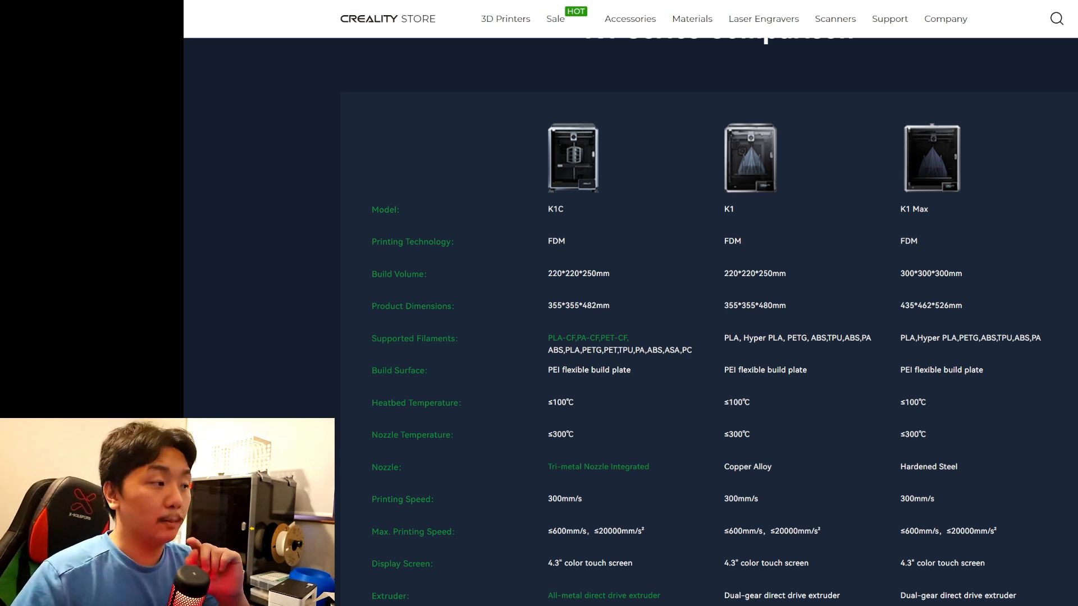
Step: Scroll the comparison table down to its AI Camera, Air Purifier and Sleep Mode rows
double_click(590, 338)
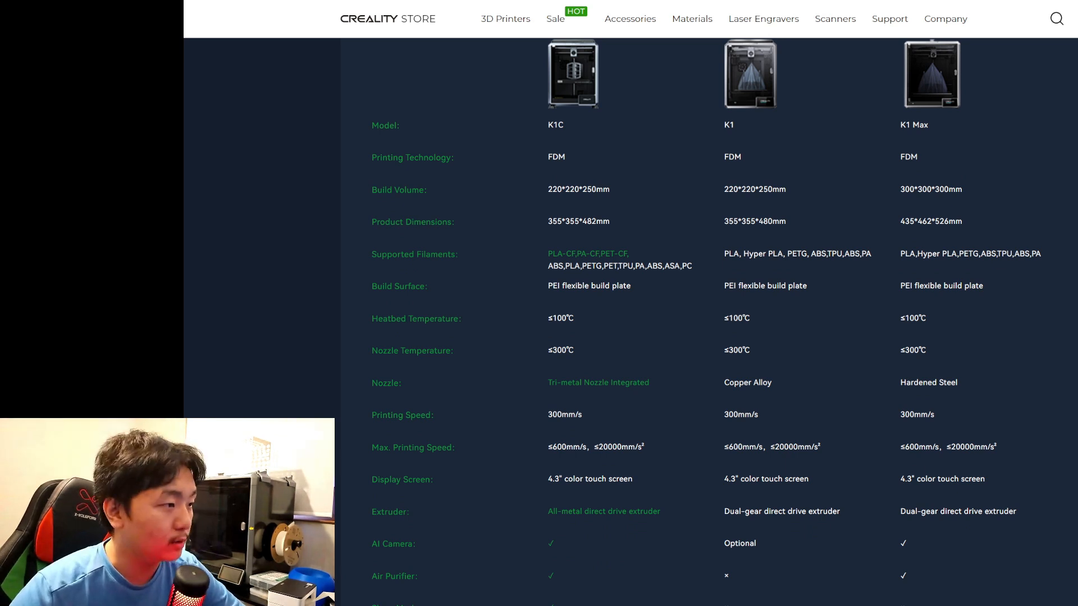
scroll(down, 3)
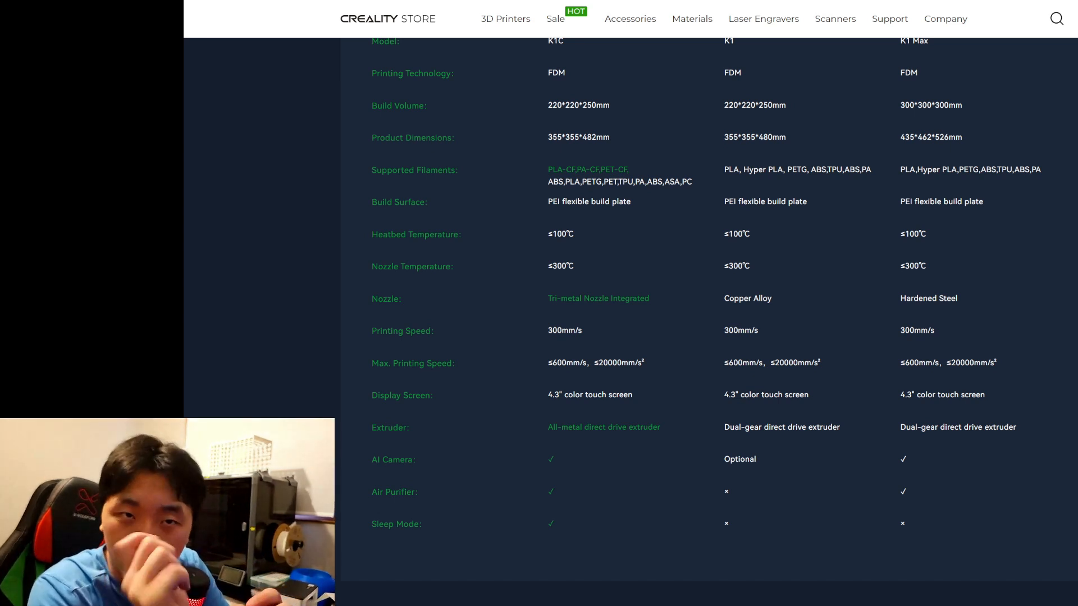
Step: Scroll past the comparison table and enlarge the K1C product image
scroll(down, 3)
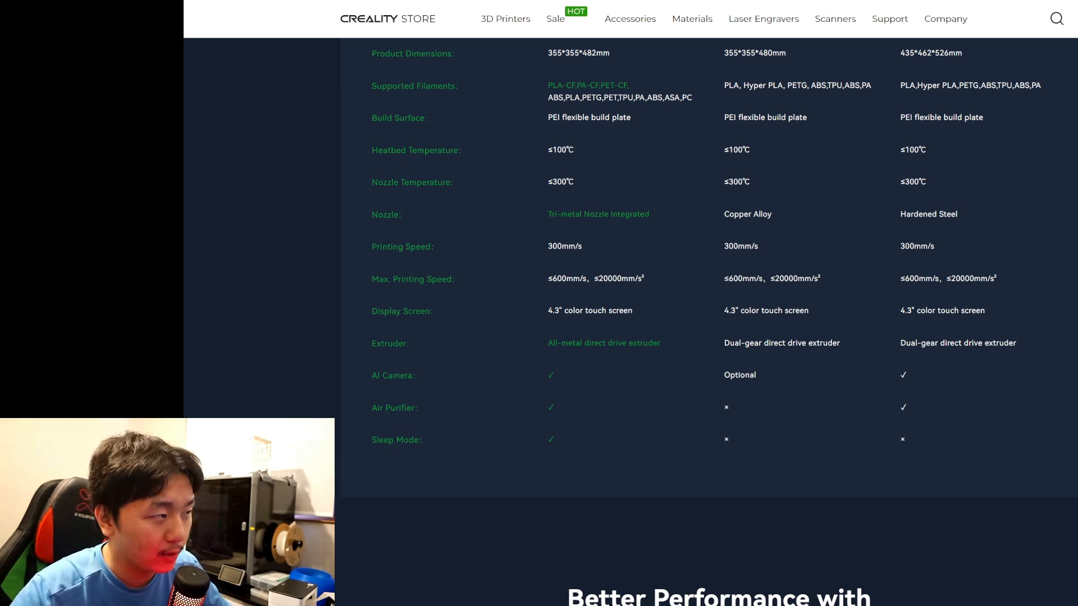
scroll(down, 3)
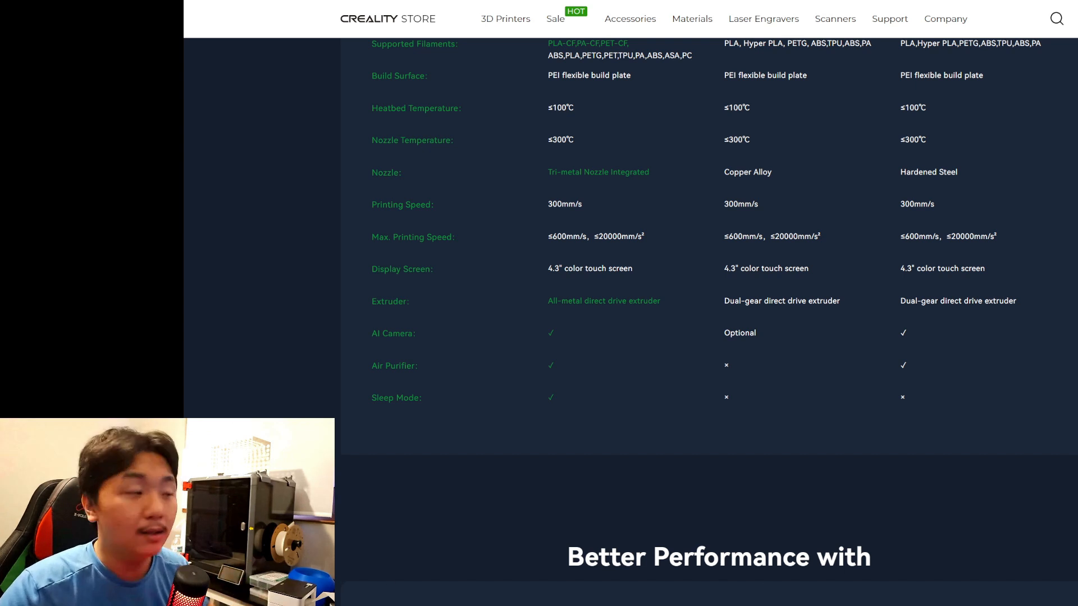
drag(547, 301, 599, 301)
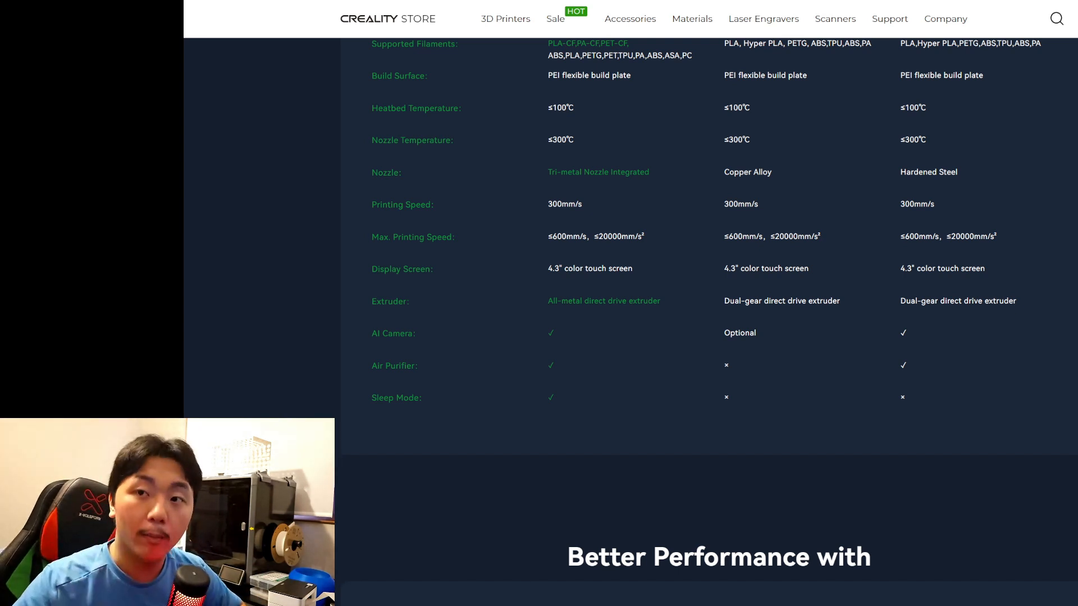
Step: Reach the Space Pi Filament Dryer accessory section and close the enlarged K1C image
scroll(down, 3)
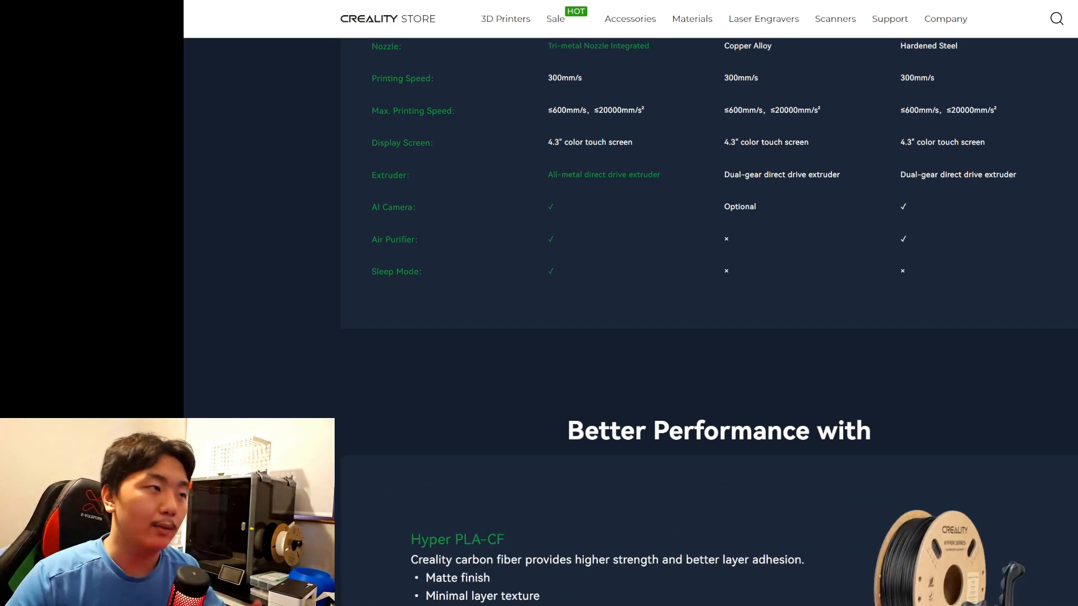
scroll(down, 3)
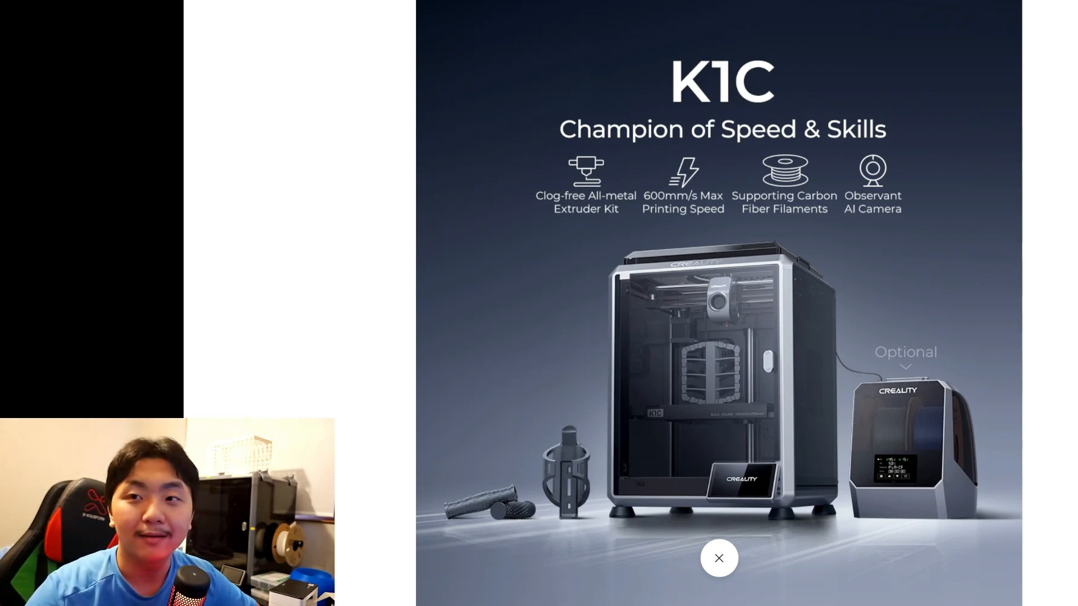
click(719, 558)
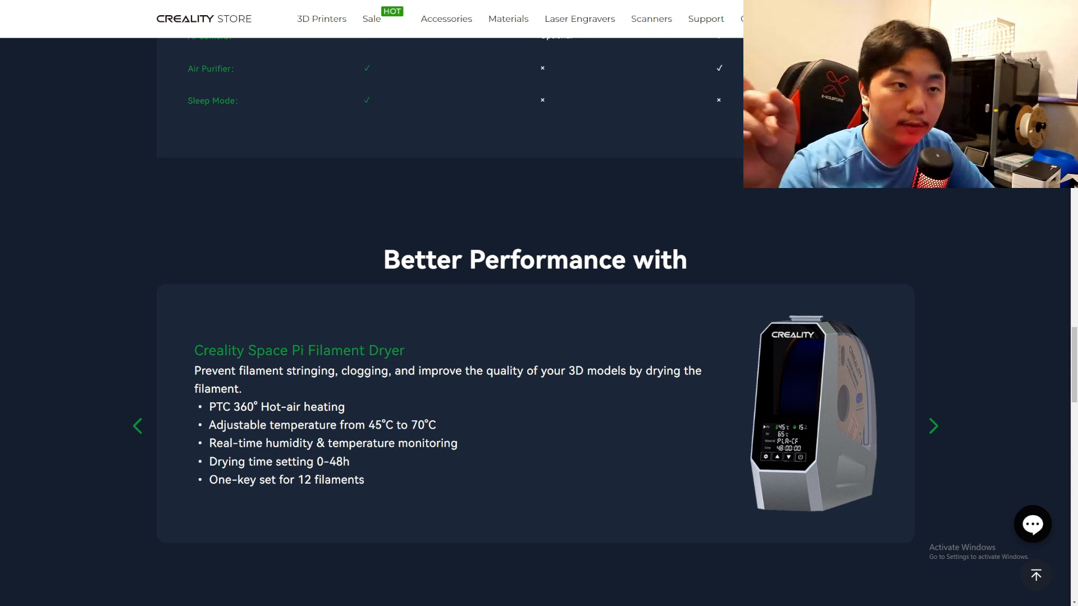
Step: Scroll past the Filament Dryer card to the carbon-filament bike parts: bottle holder, pedal and handlebar cover
scroll(down, 3)
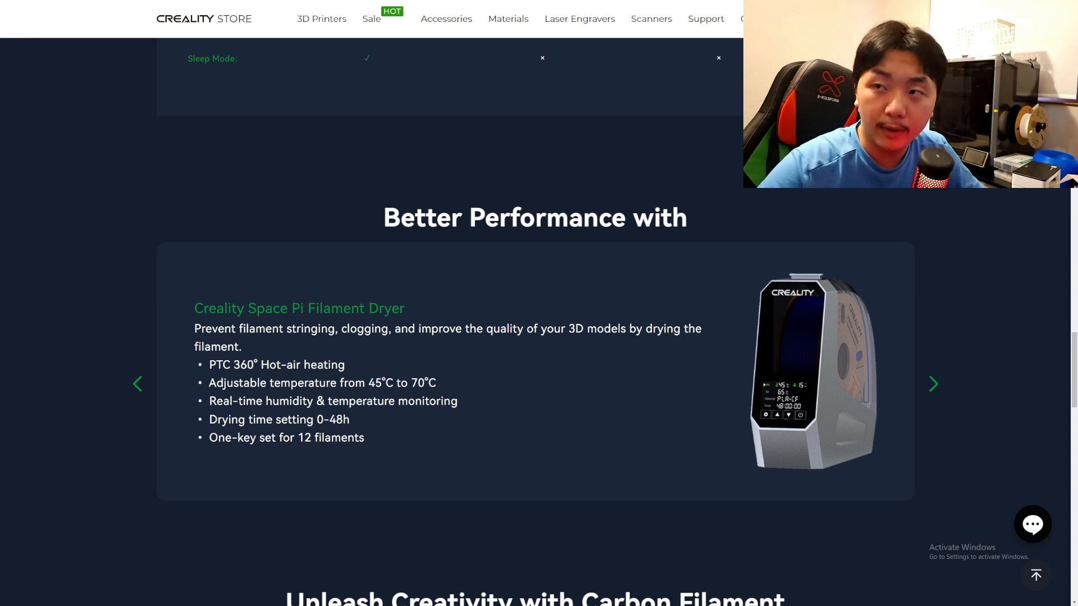
scroll(down, 3)
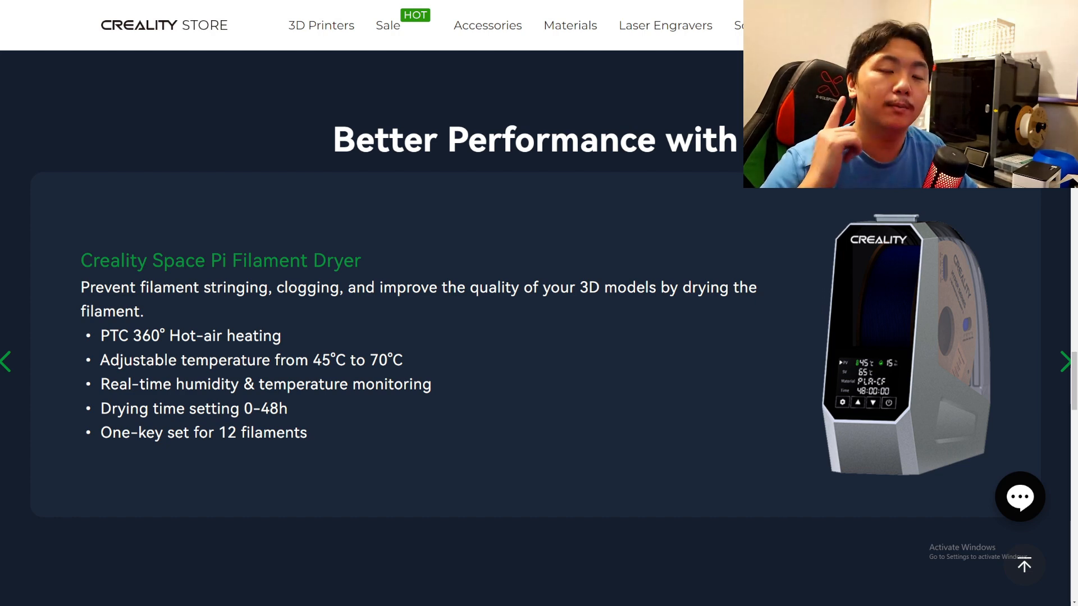
click(321, 25)
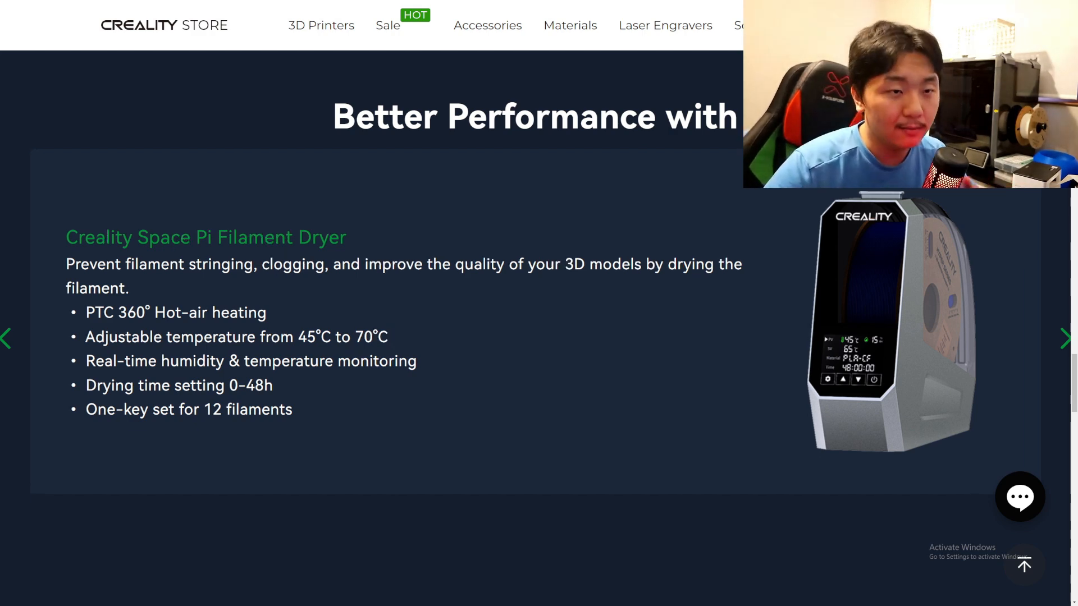
click(1065, 339)
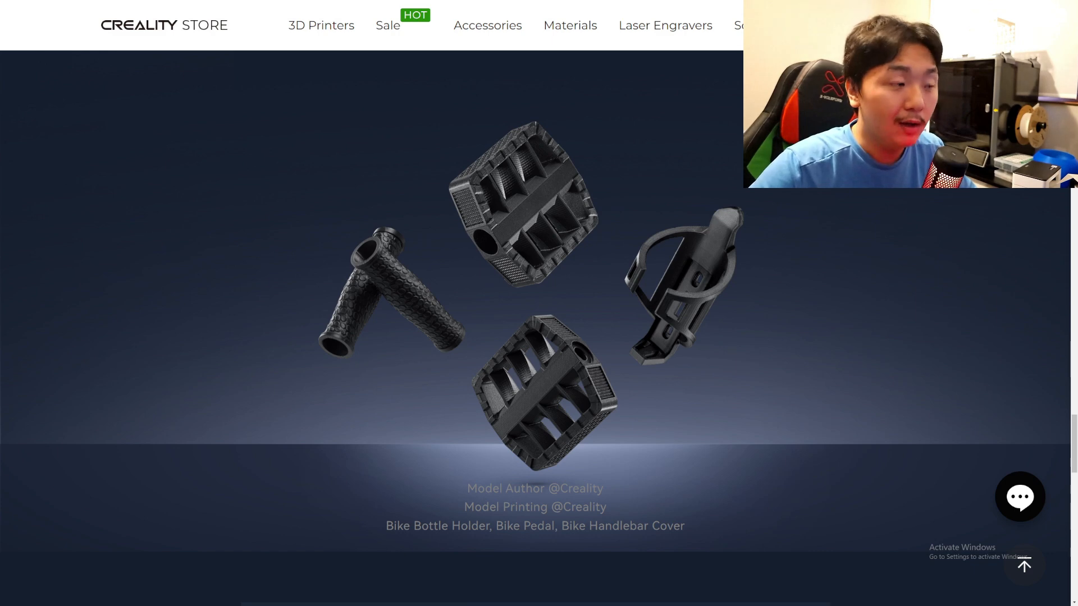
Step: Scroll below the bike parts to the pre-order Terms & Conditions box
scroll(down, 3)
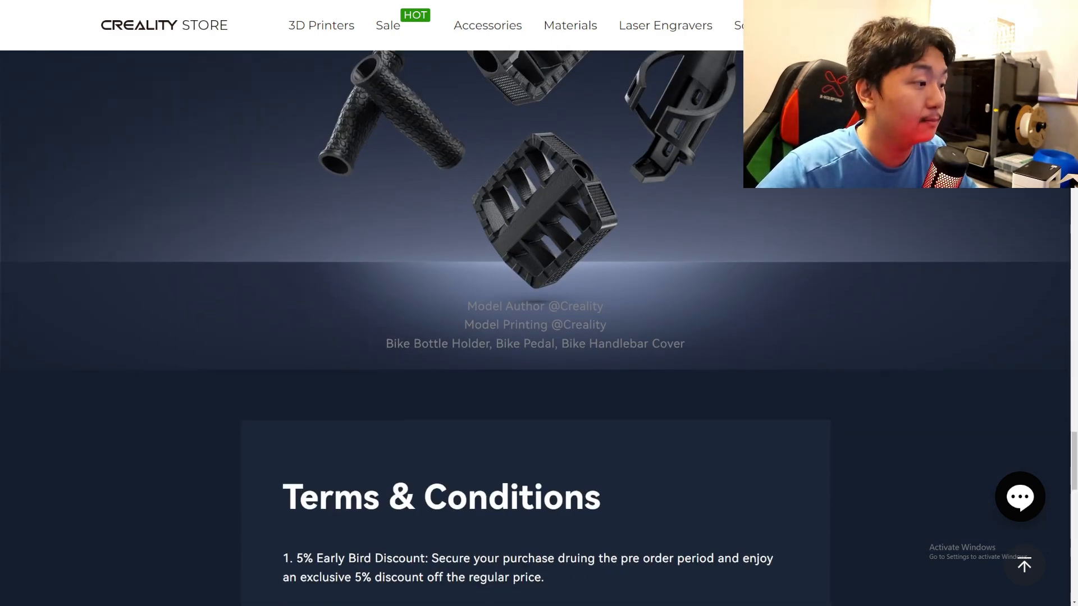
scroll(down, 3)
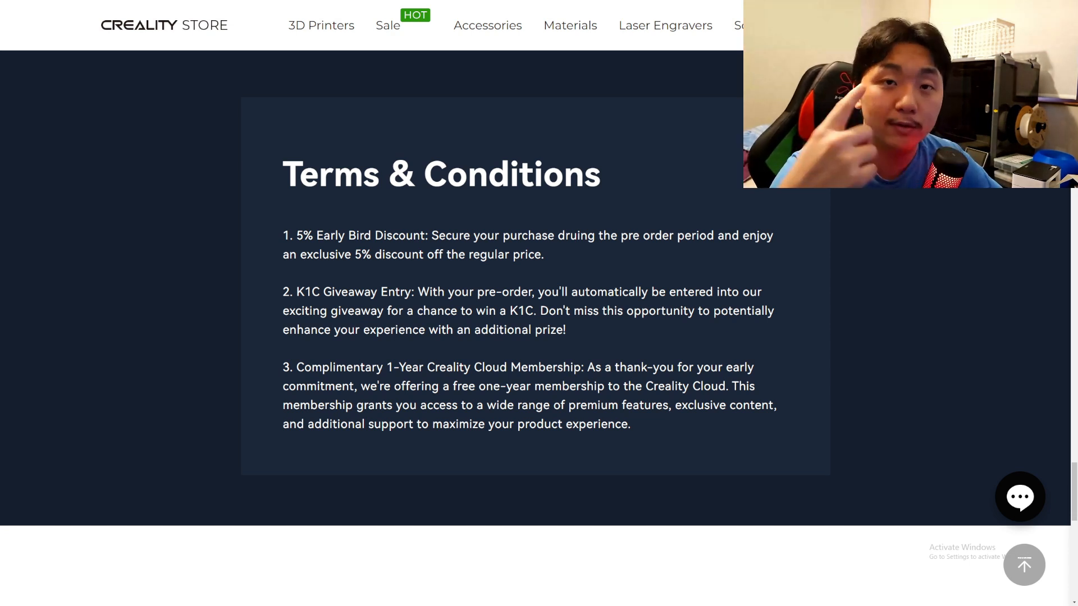
scroll(down, 3)
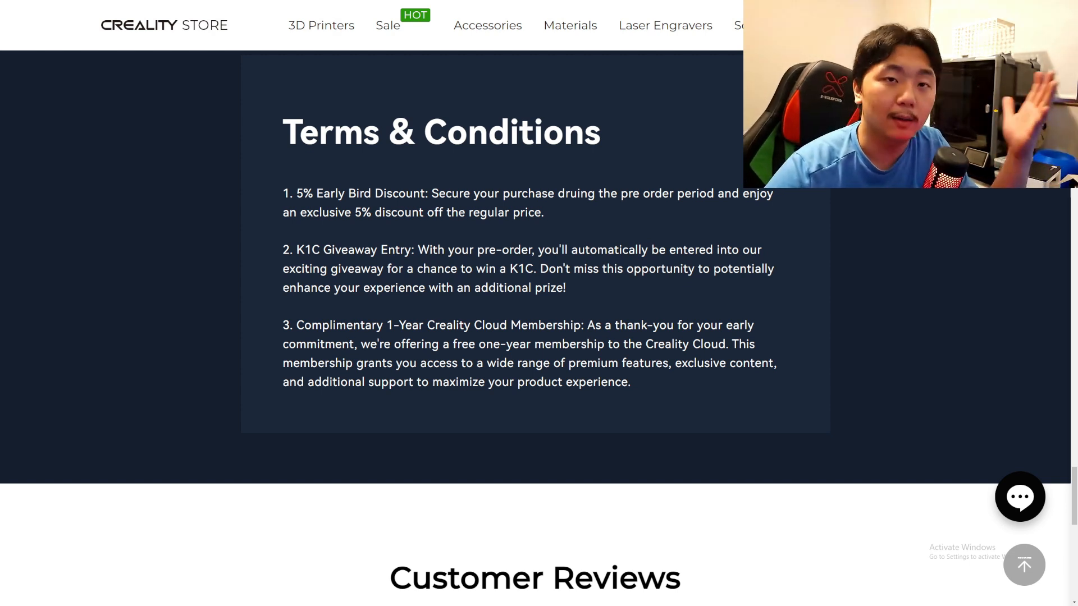
scroll(down, 3)
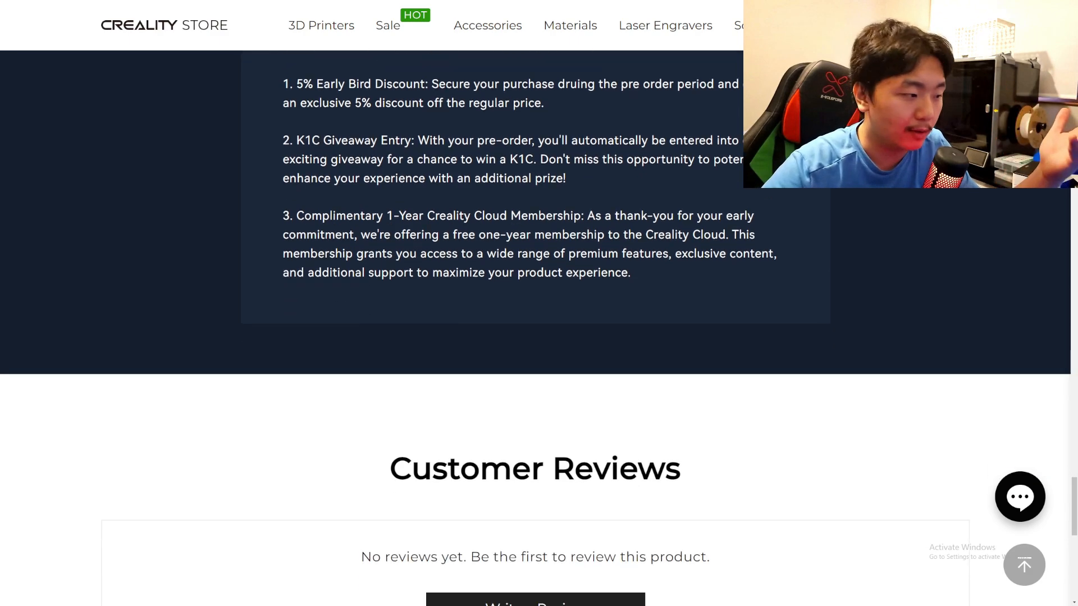
scroll(down, 3)
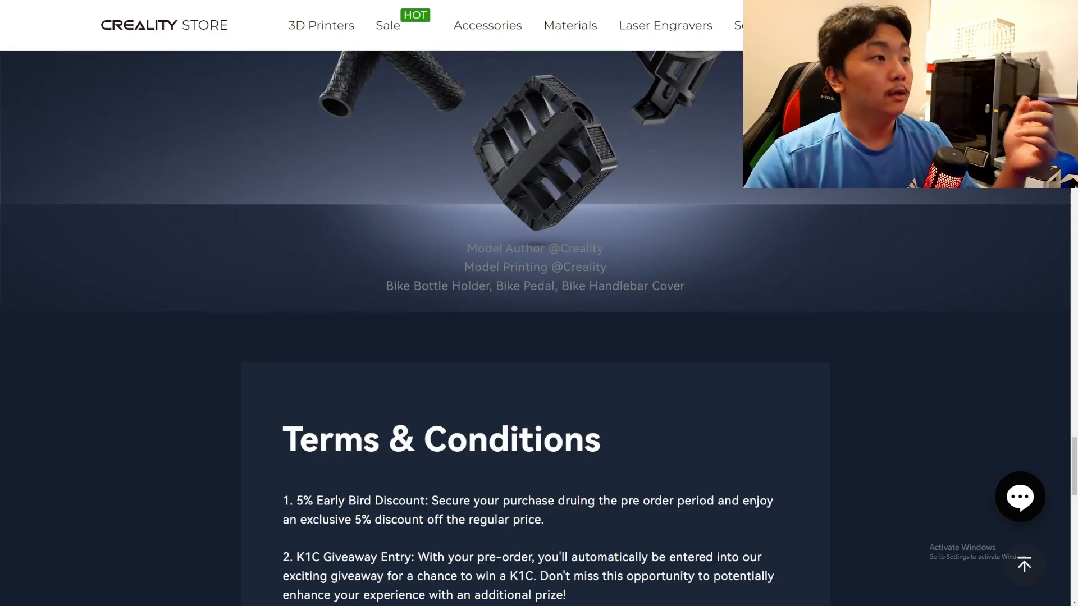
Step: Return to the top of the K1C 3D Printer page with its main image and key features
scroll(up, 3)
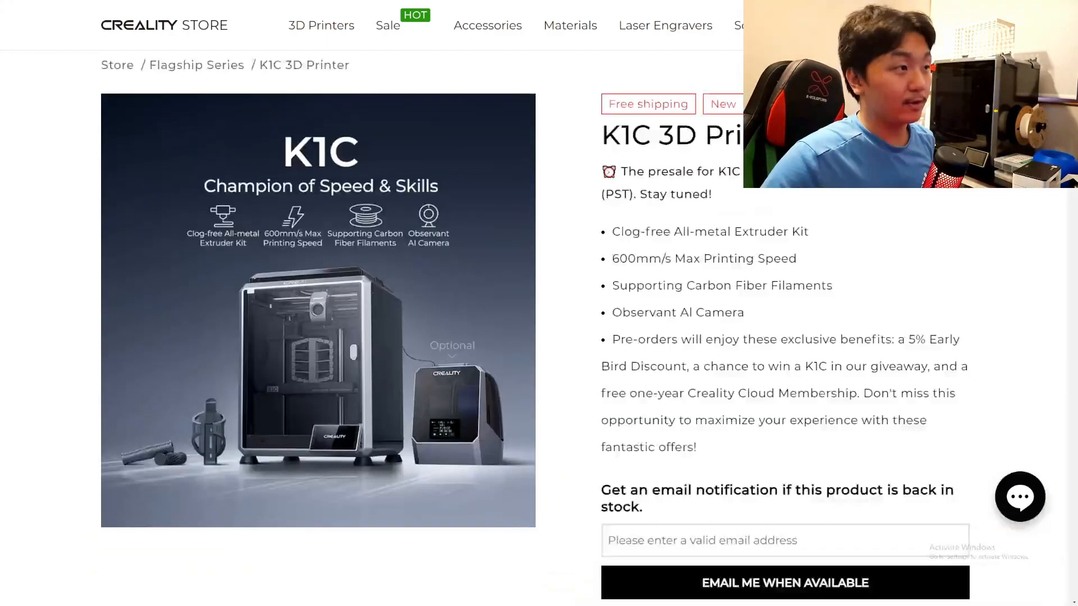
scroll(down, 3)
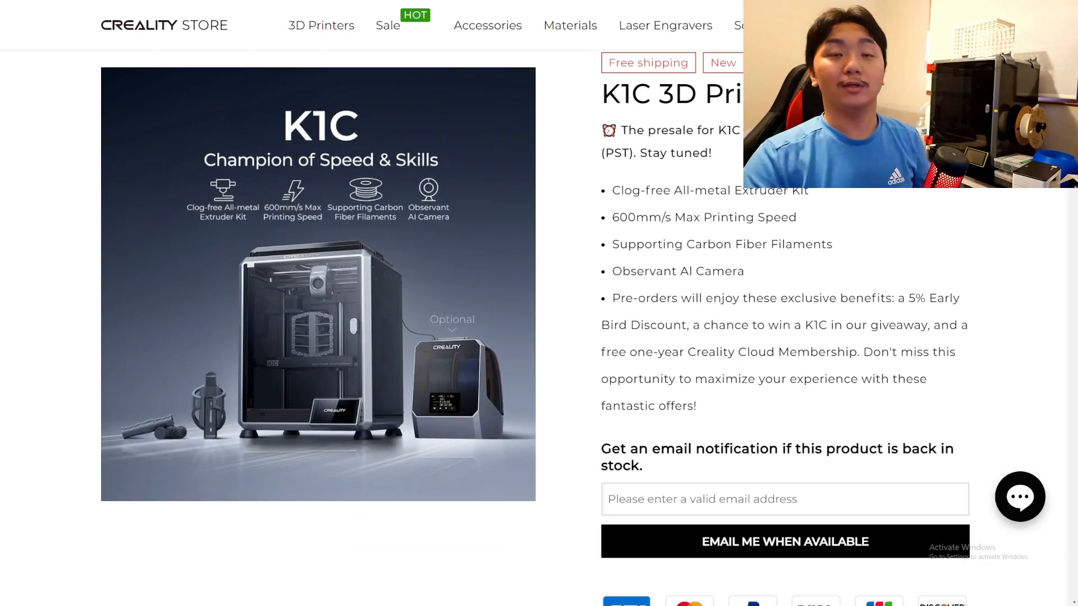